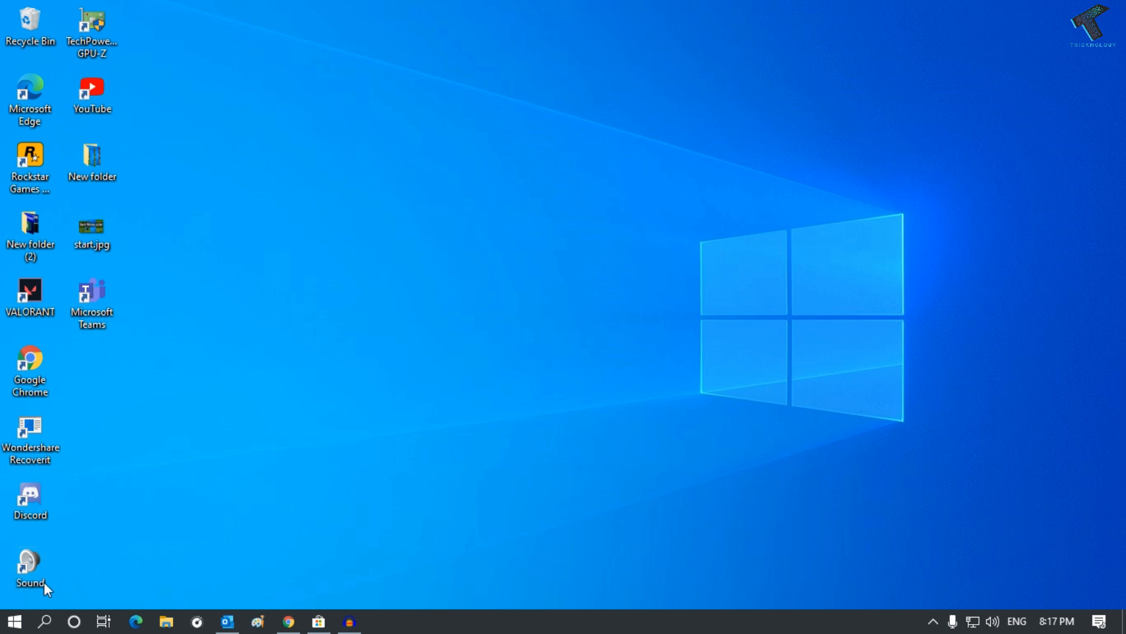
Step: Open the Win+X power-user menu from the Start button
{"action": "right_click", "coordinate": [10, 620]}
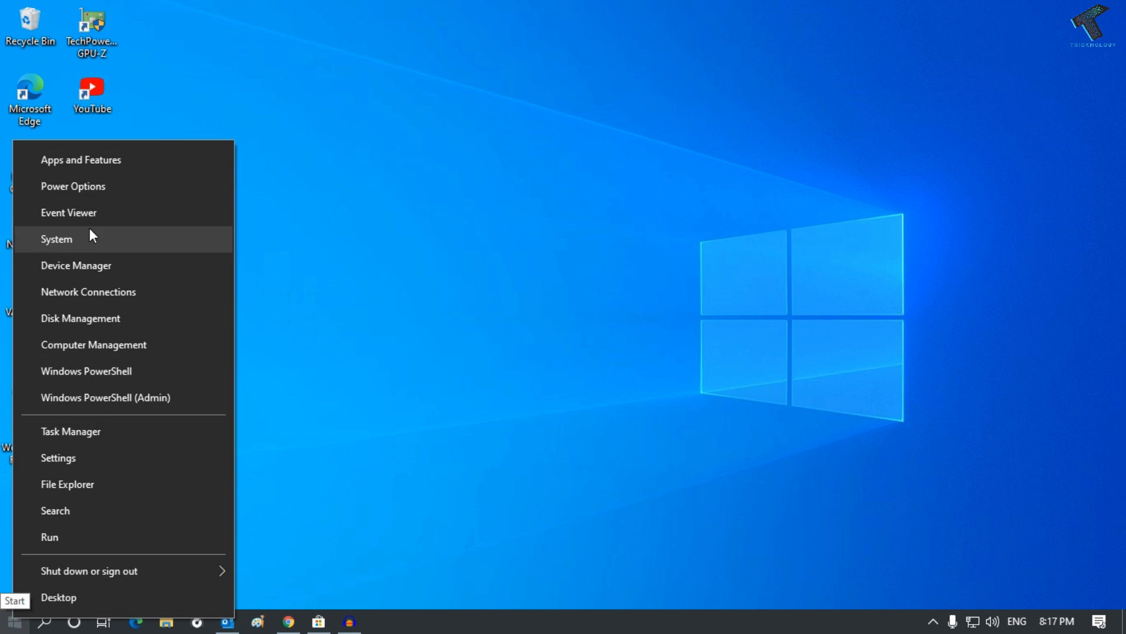
{"action": "mouse_move", "coordinate": [106, 269]}
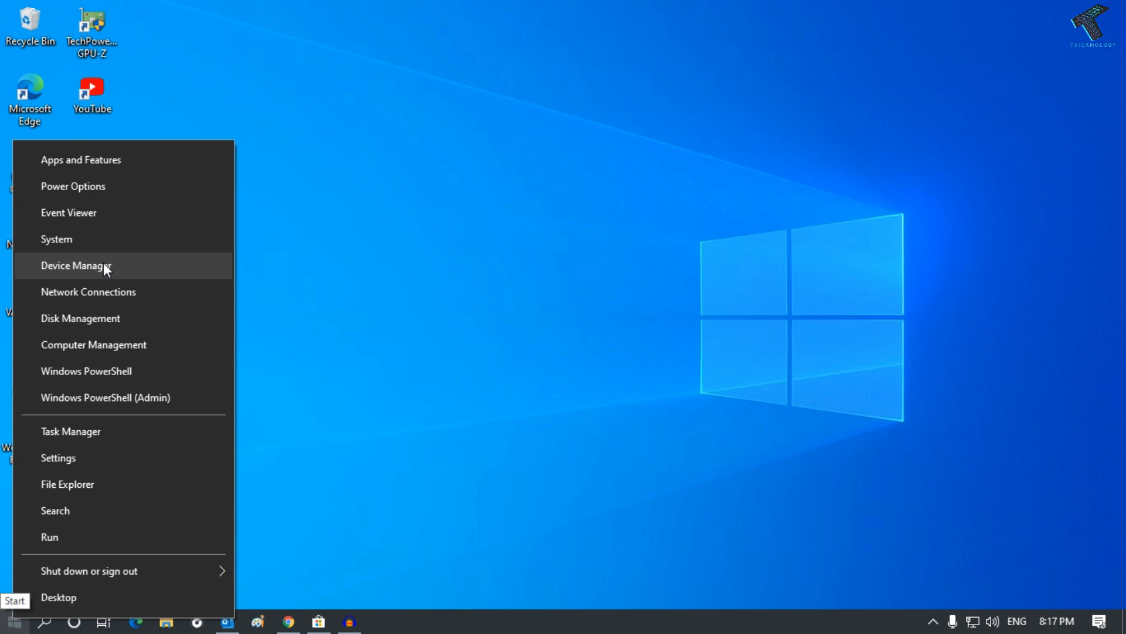
Step: In Device Manager, expand Monitors and bring up Generic PnP Monitor's actions
{"action": "left_click", "coordinate": [77, 265]}
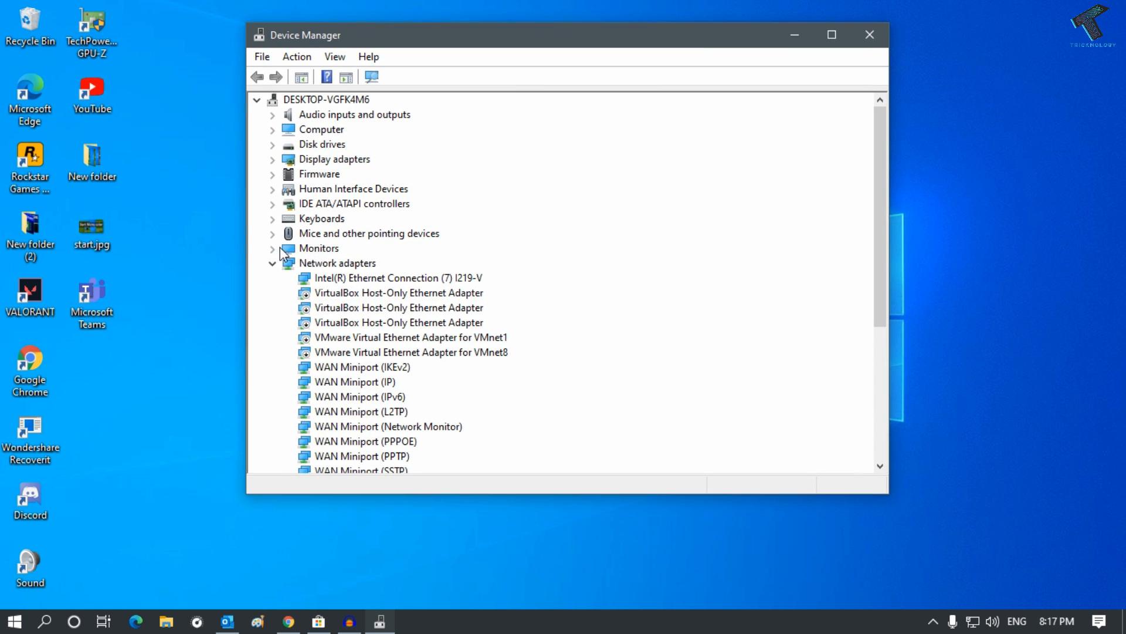
{"action": "left_click", "coordinate": [272, 248]}
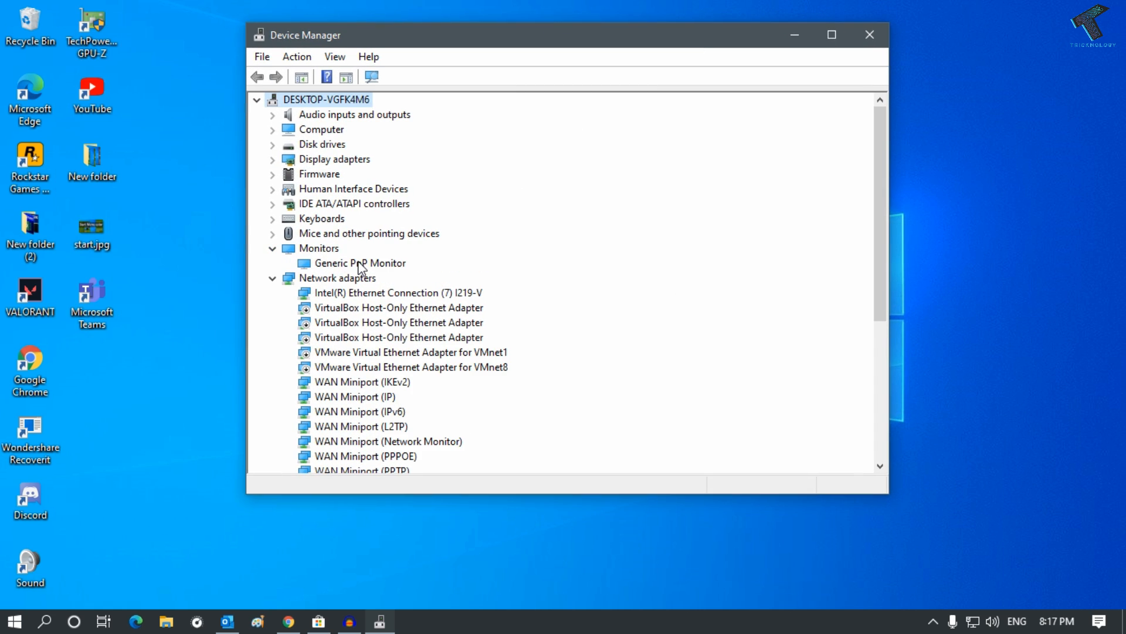
{"action": "right_click", "coordinate": [360, 263]}
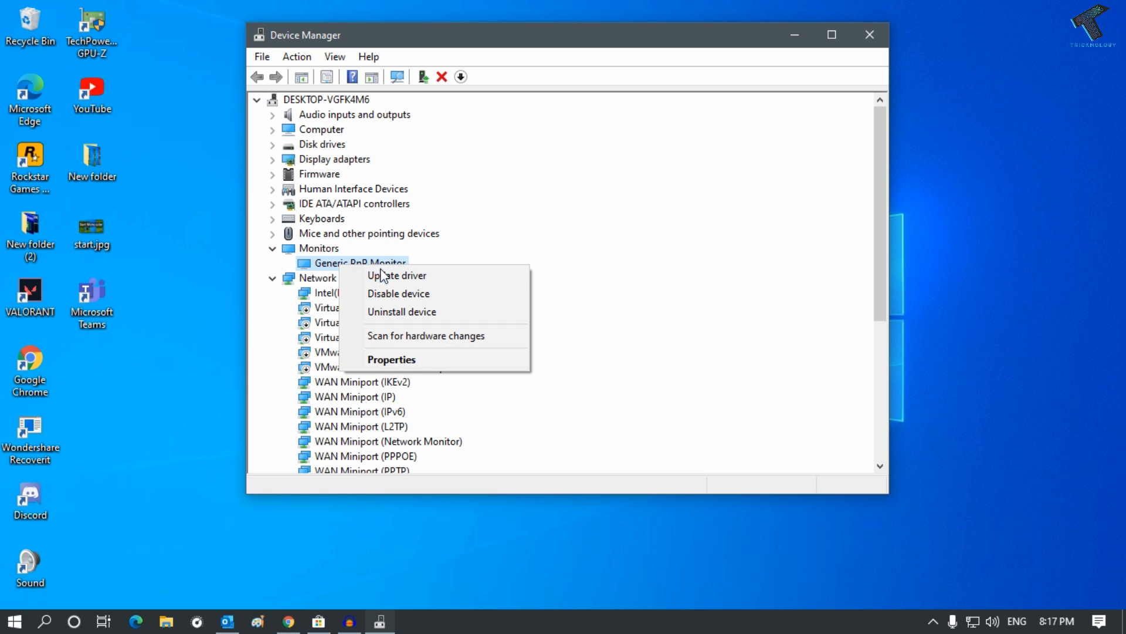
Step: Update Generic PnP Monitor's driver via automatic search, confirming the best driver is installed
{"action": "left_click", "coordinate": [397, 276]}
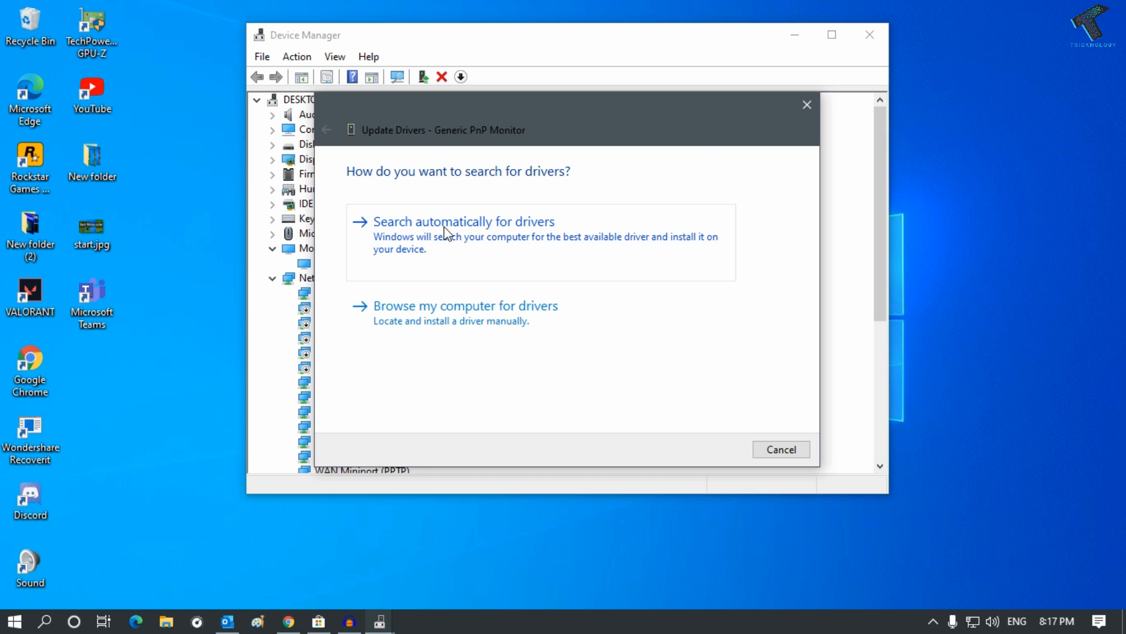
{"action": "mouse_move", "coordinate": [478, 240]}
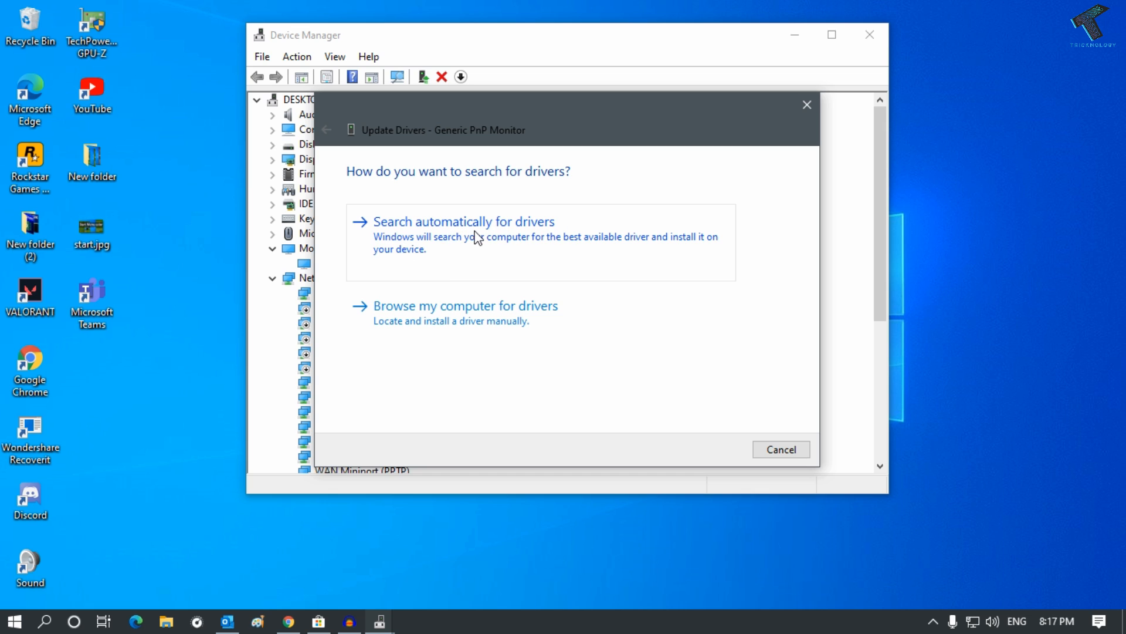
{"action": "left_click", "coordinate": [456, 221]}
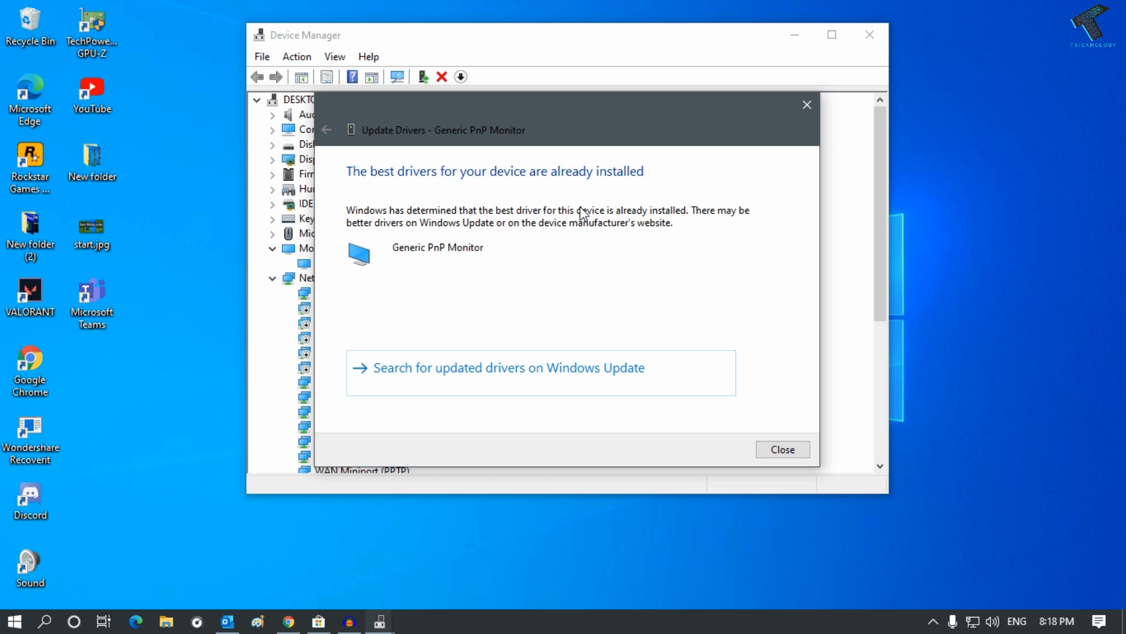
{"action": "mouse_move", "coordinate": [603, 240]}
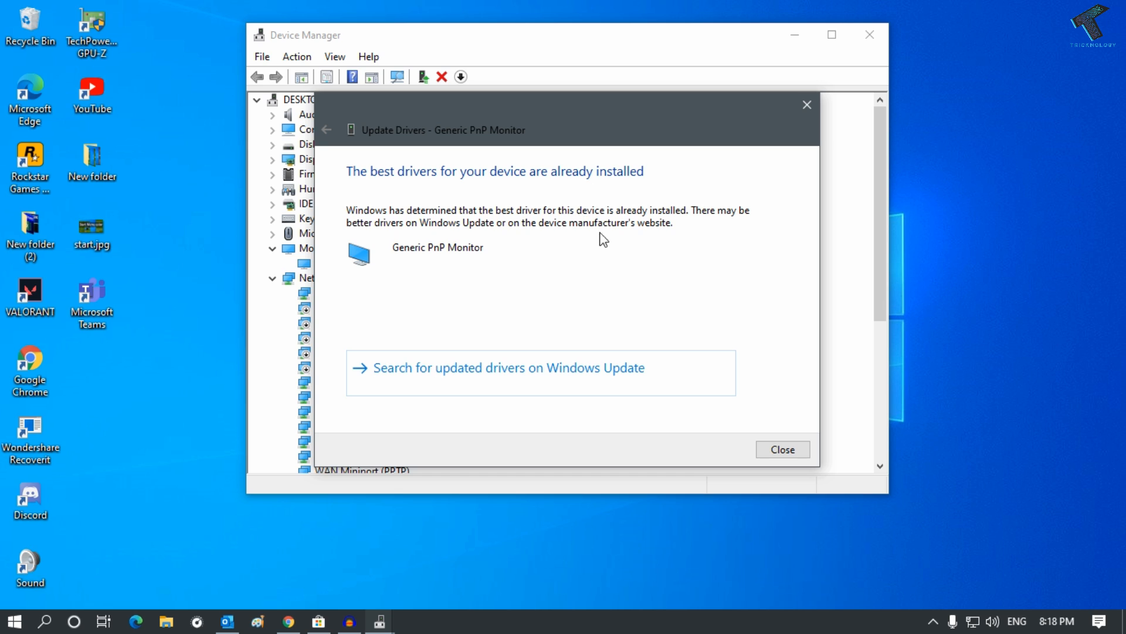
{"action": "left_click", "coordinate": [783, 449]}
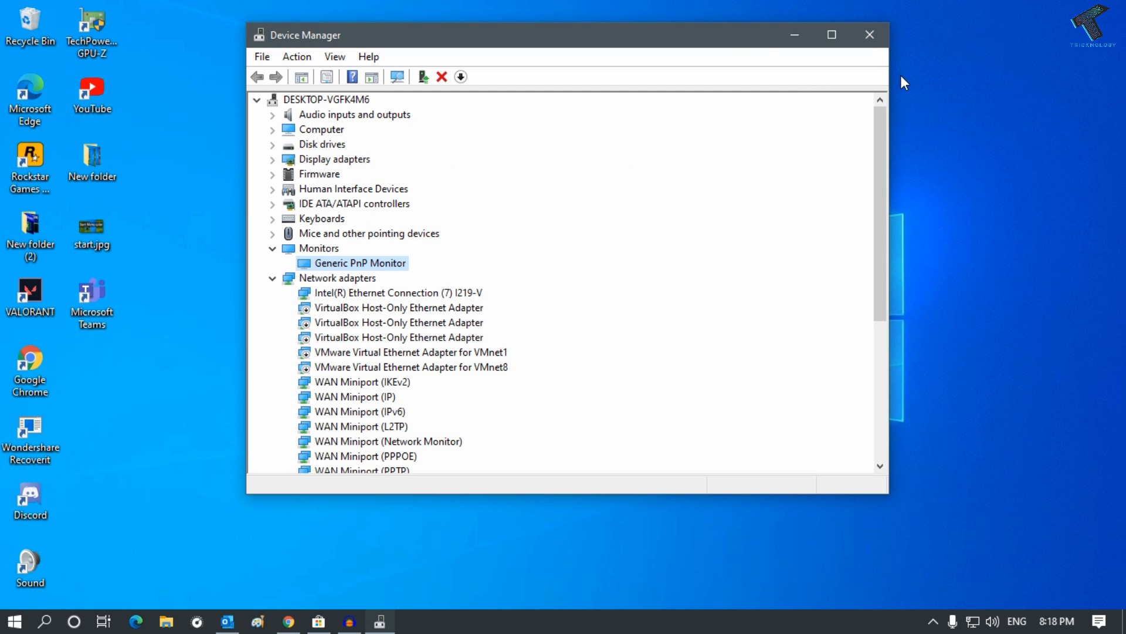
Step: Close Device Manager and search 'power' to edit the Balanced power plan
{"action": "left_click", "coordinate": [869, 34]}
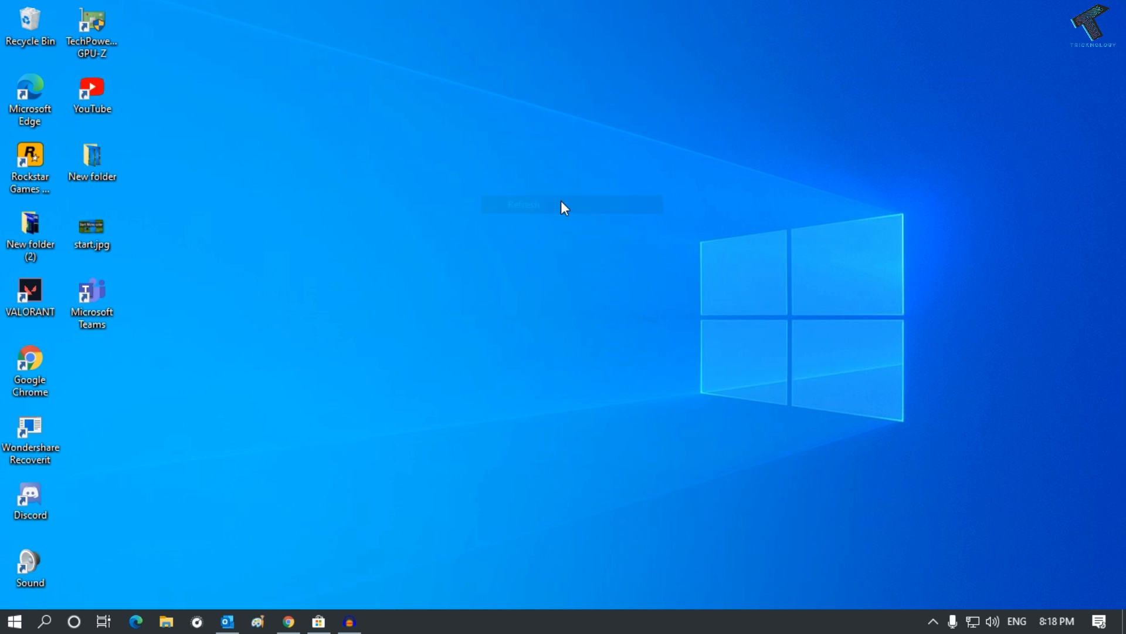
{"action": "left_click", "coordinate": [12, 619]}
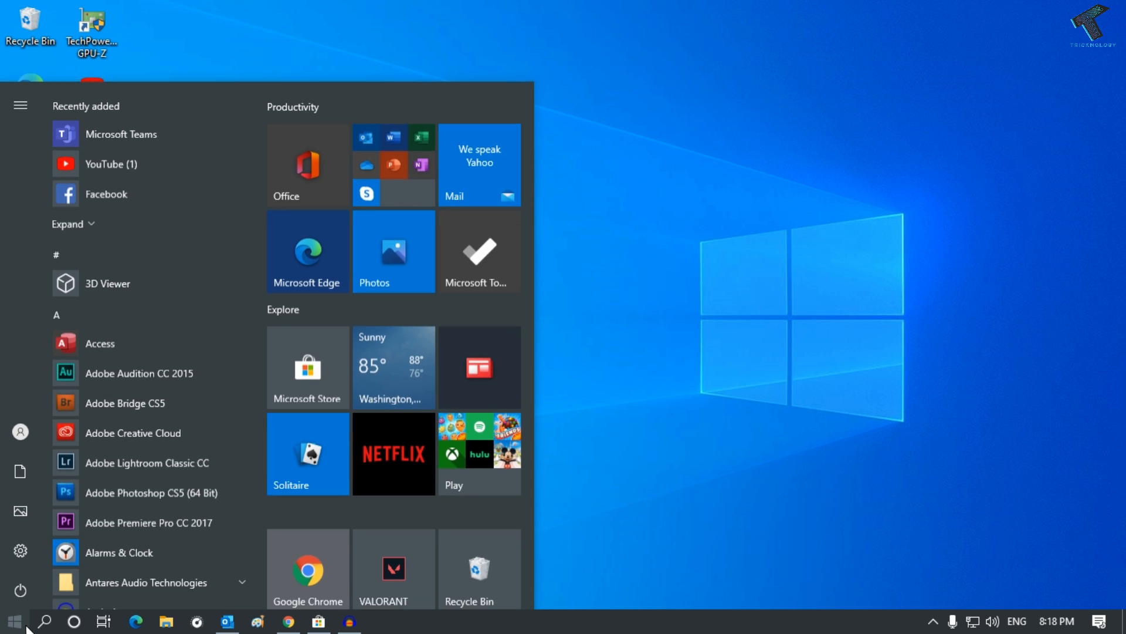
{"action": "type", "text": "power"}
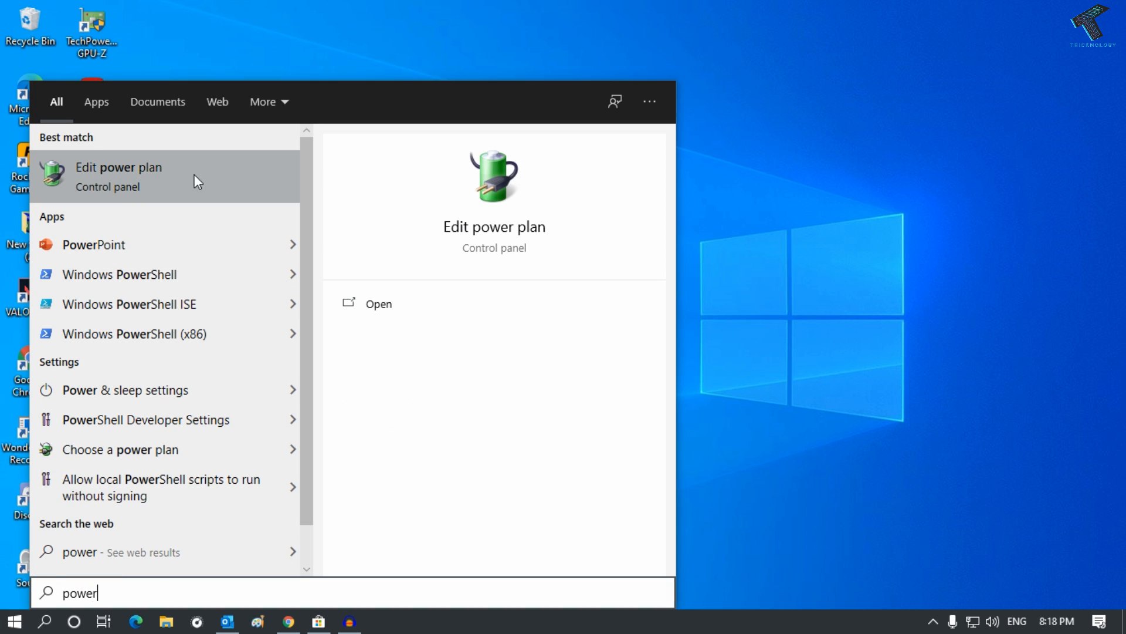
{"action": "left_click", "coordinate": [120, 172]}
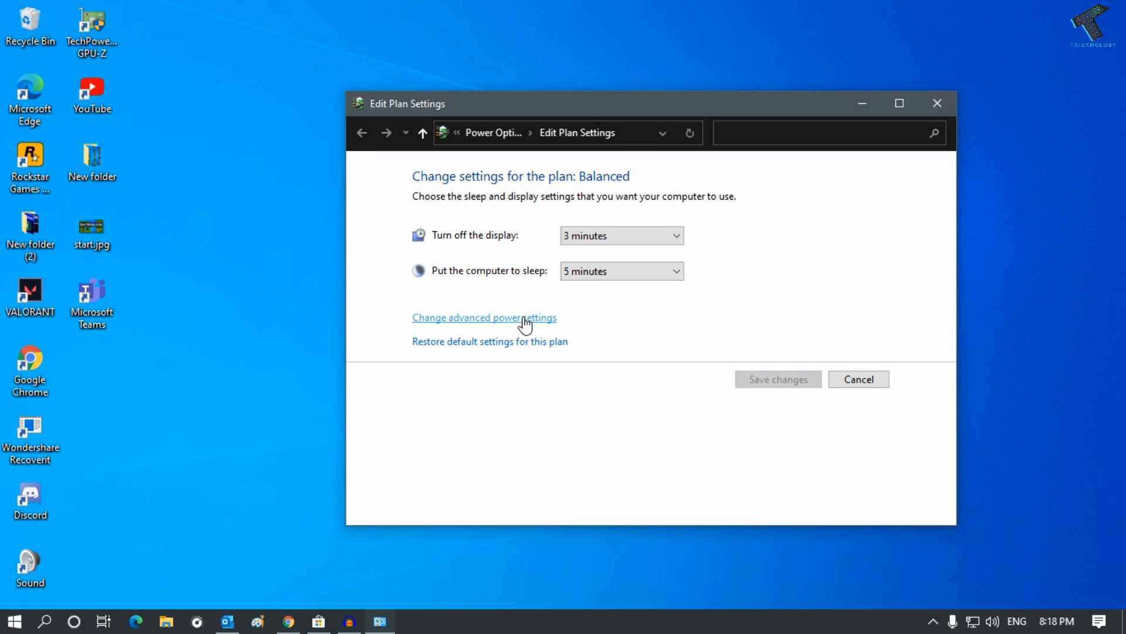
Step: Open advanced power settings and expand the PCI Express section
{"action": "left_click", "coordinate": [484, 318]}
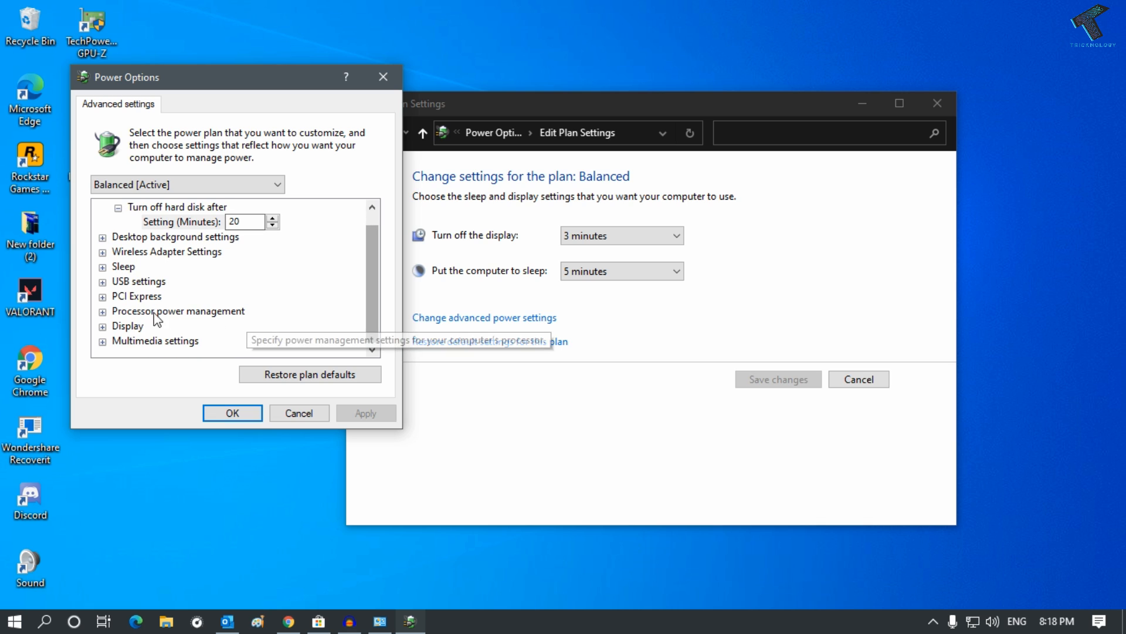
{"action": "mouse_move", "coordinate": [131, 310]}
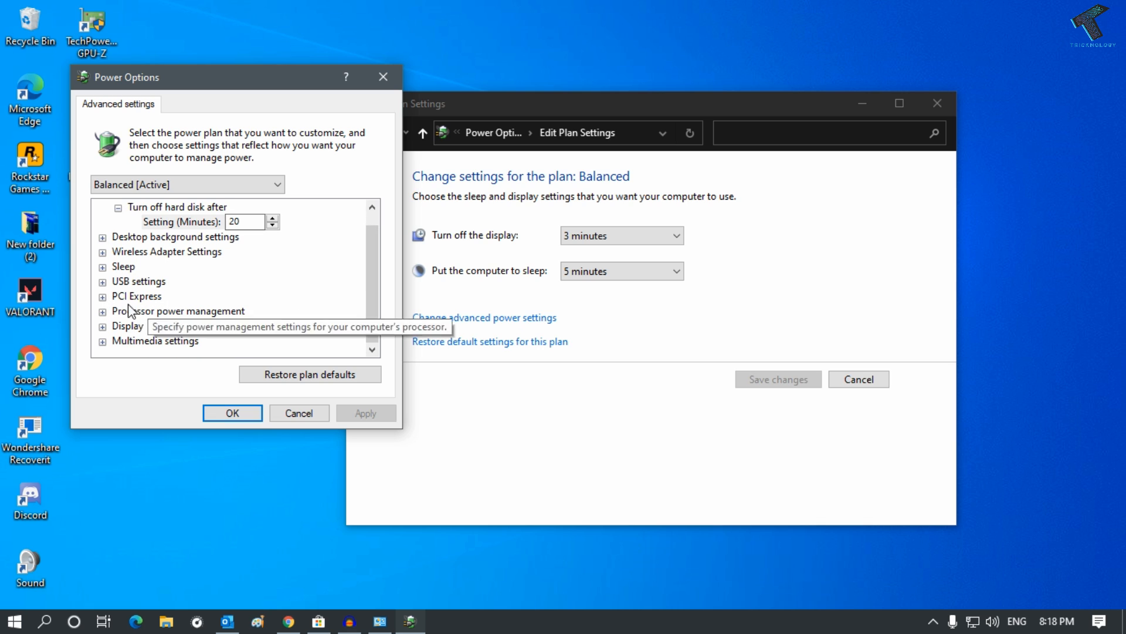
{"action": "left_click", "coordinate": [102, 296]}
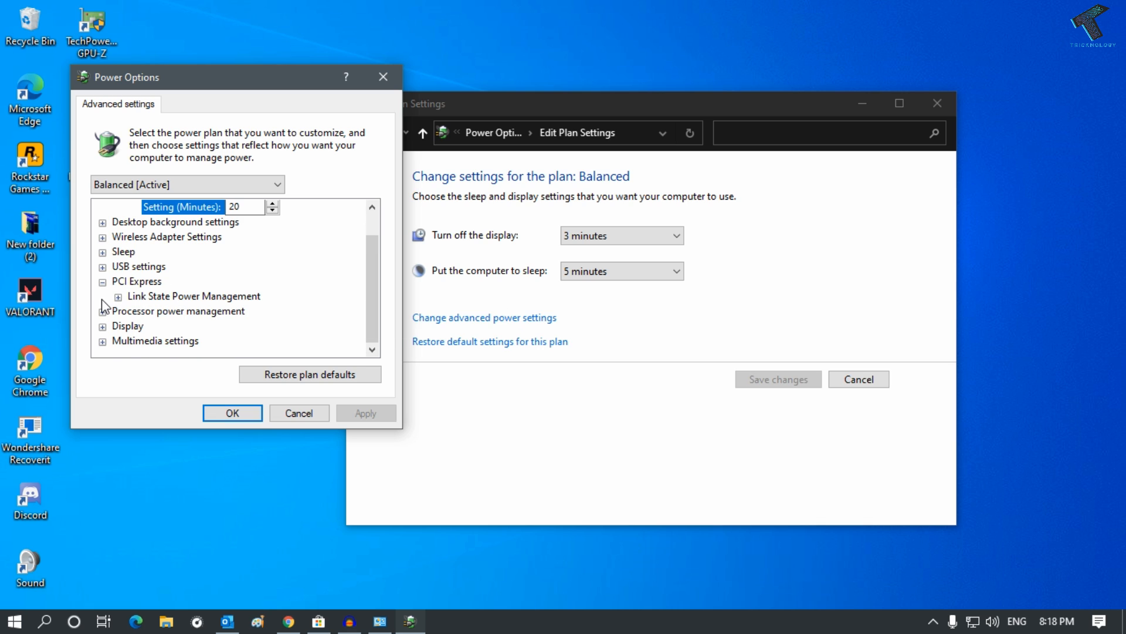
{"action": "mouse_move", "coordinate": [240, 306]}
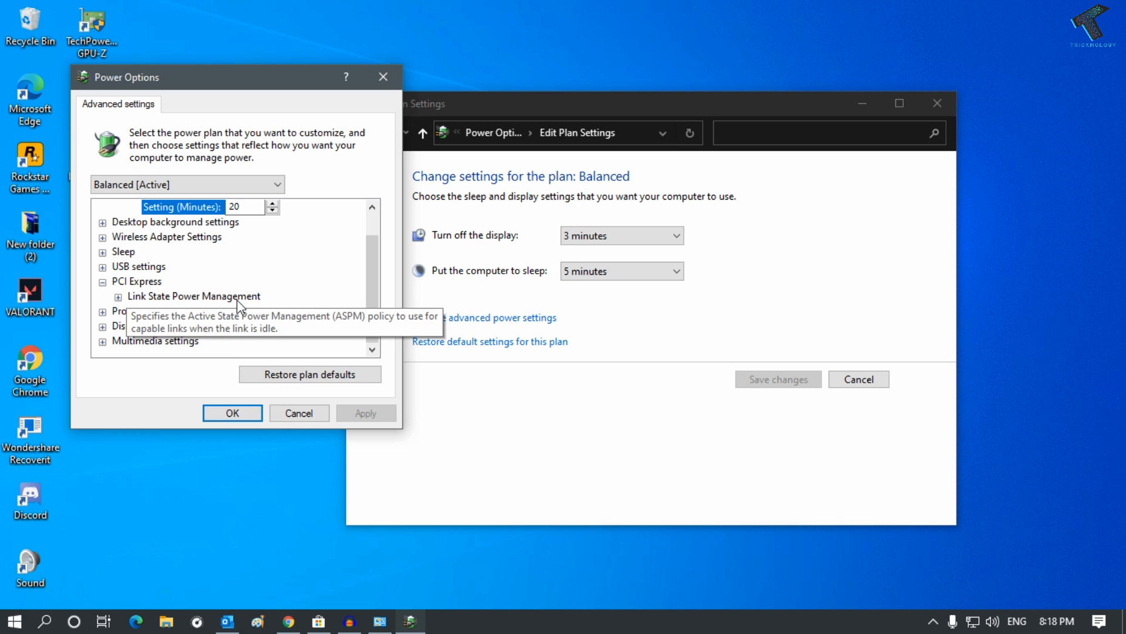
{"action": "mouse_move", "coordinate": [126, 303]}
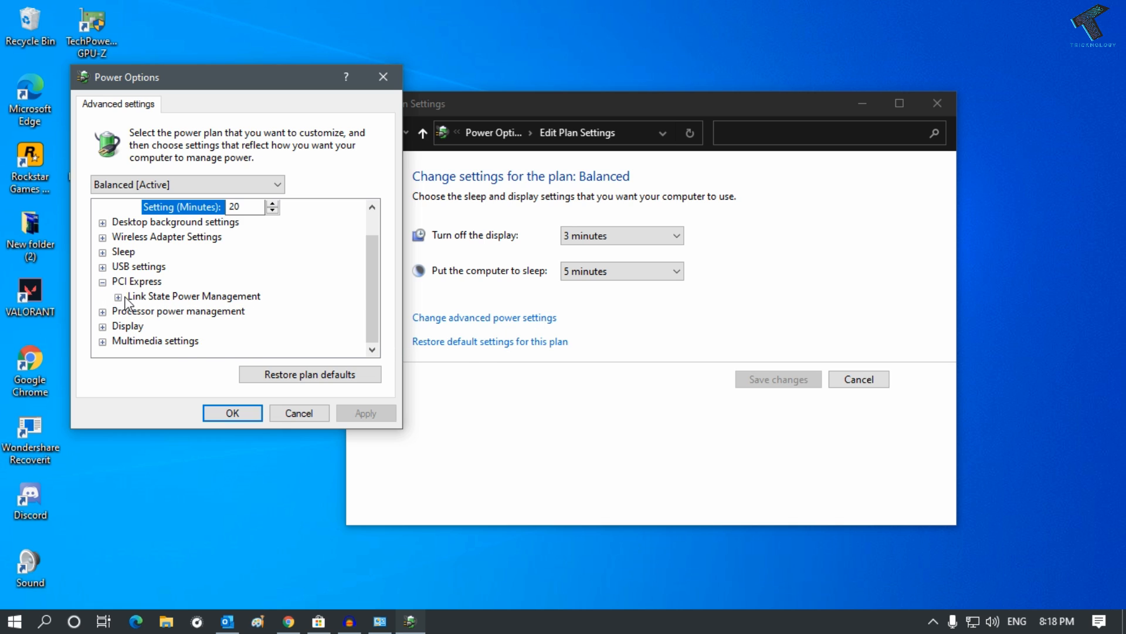
Step: Change Link State Power Management from Moderate power savings to Off and save
{"action": "left_click", "coordinate": [119, 297]}
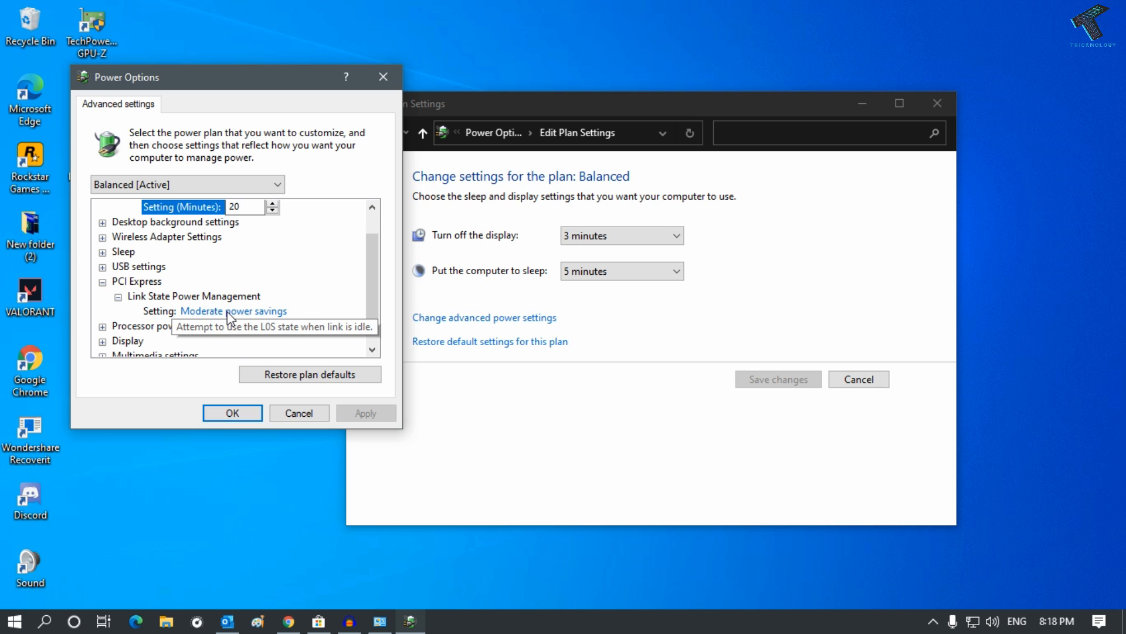
{"action": "left_click", "coordinate": [235, 311]}
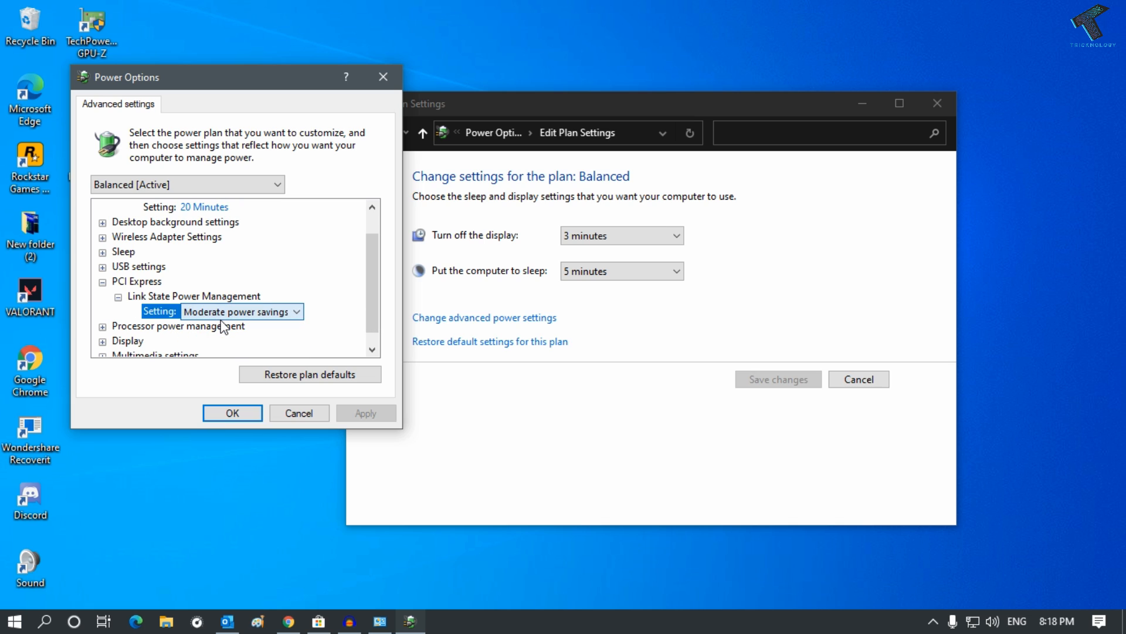
{"action": "left_click", "coordinate": [241, 311]}
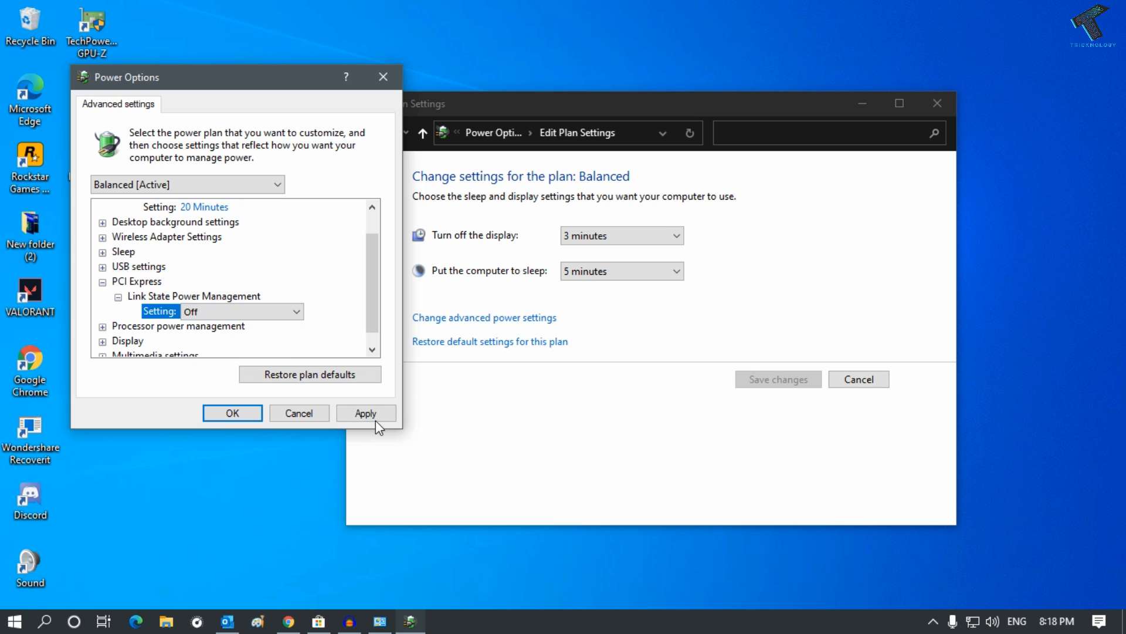
{"action": "left_click", "coordinate": [233, 413]}
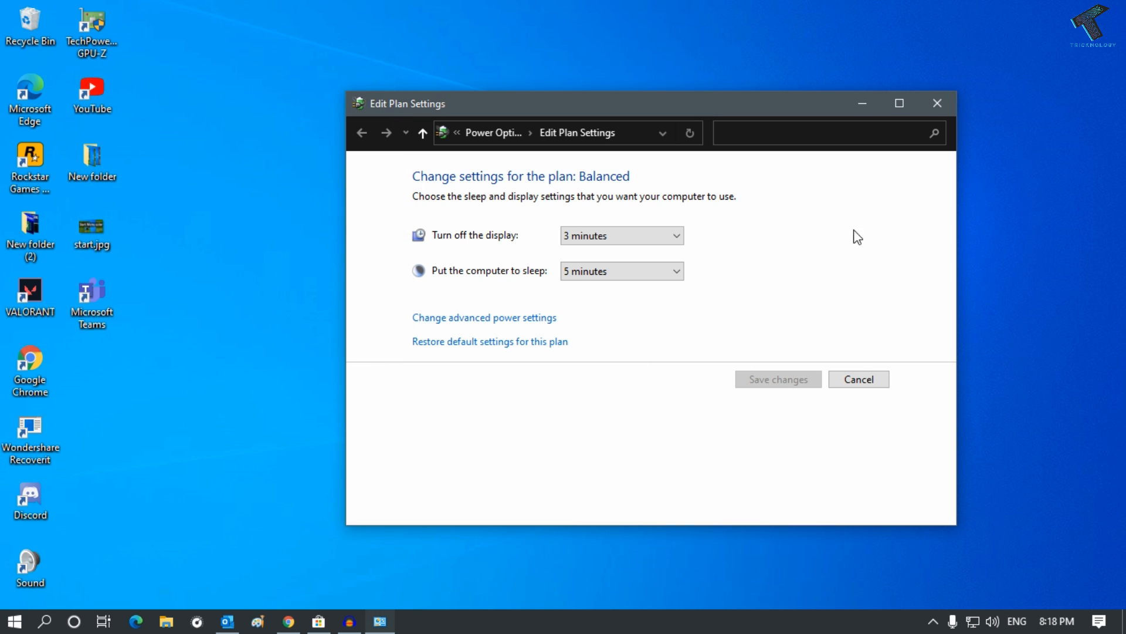